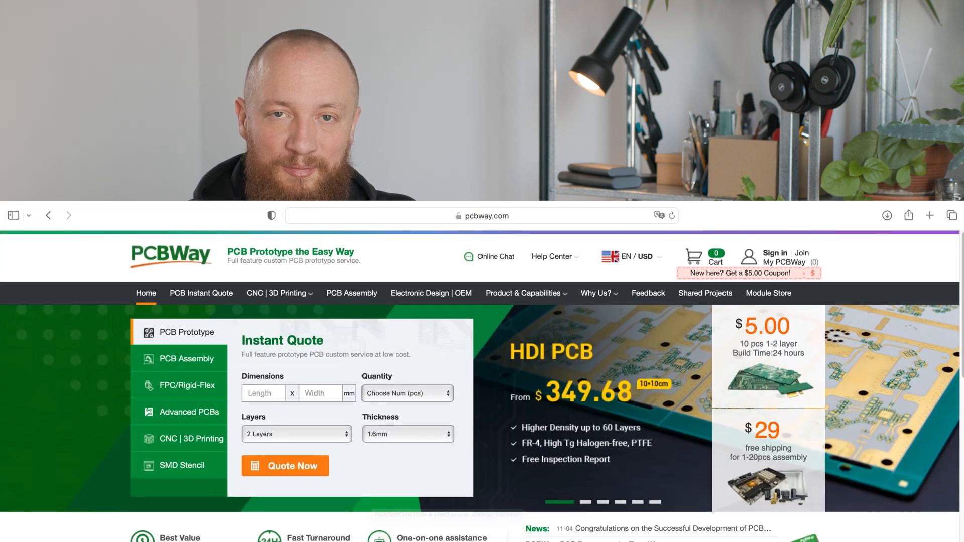
Step: Reach the Customized Services options in the instant quote form and highlight Half-cut/Castellated holes
scroll("down", 3)
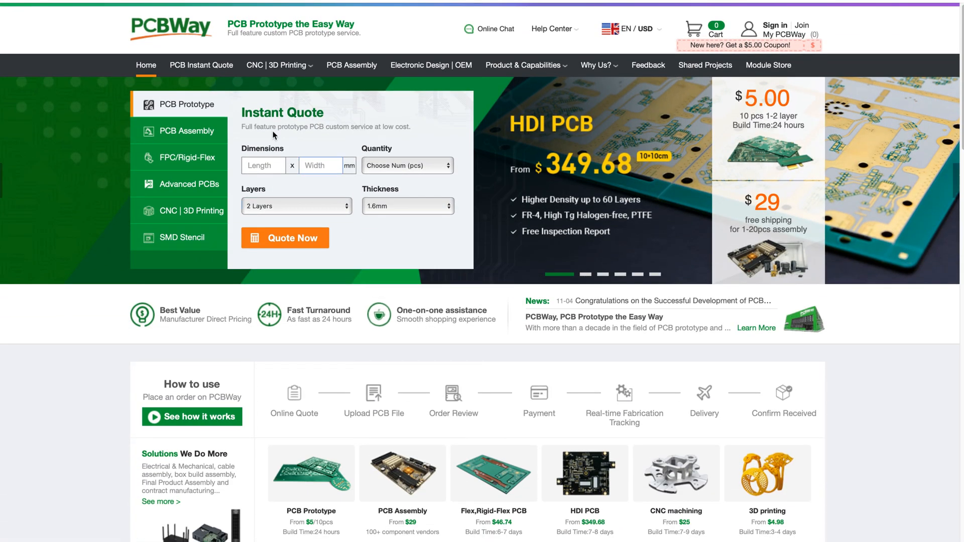
left_click(285, 238)
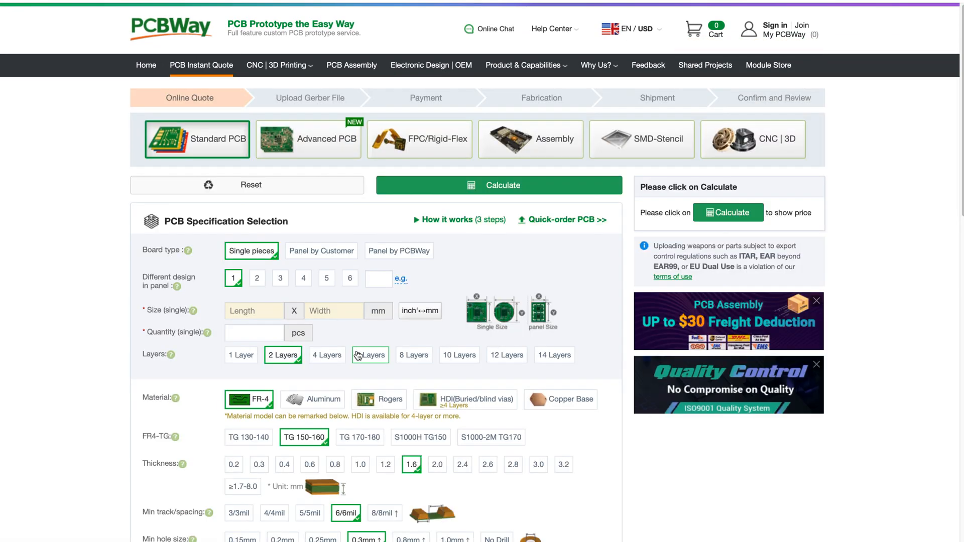
scroll("down", 3)
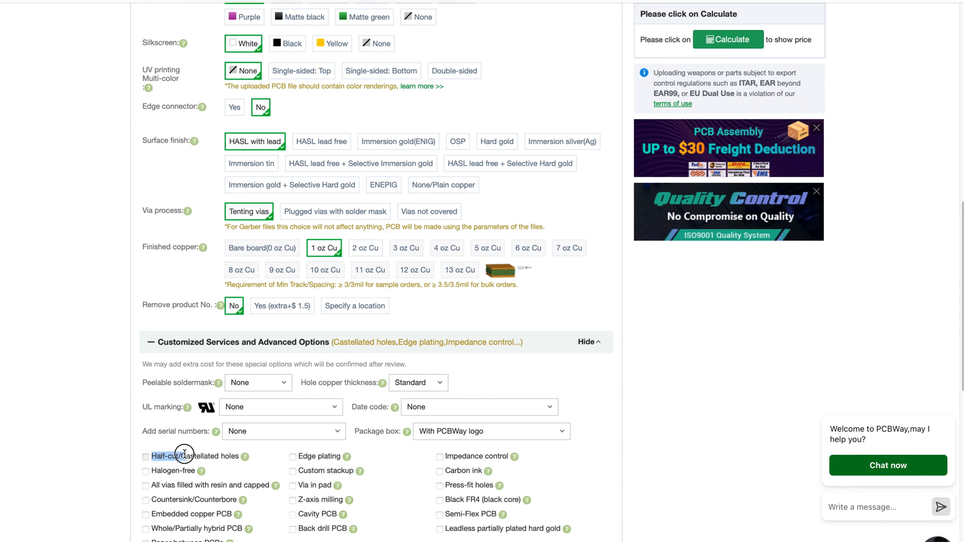
left_click(146, 456)
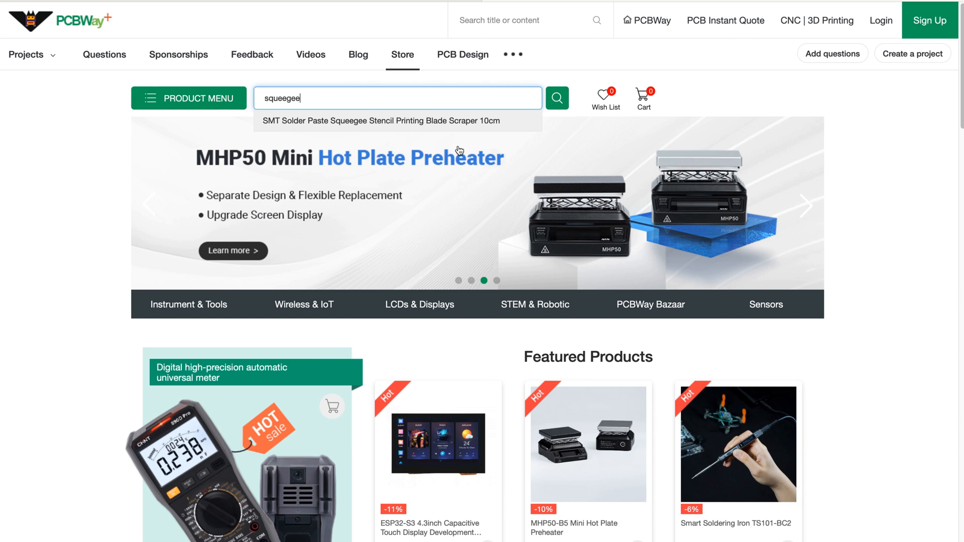
Step: Show the SMT Solder Paste Squeegee 10cm product page priced at US $3.00
left_click(380, 120)
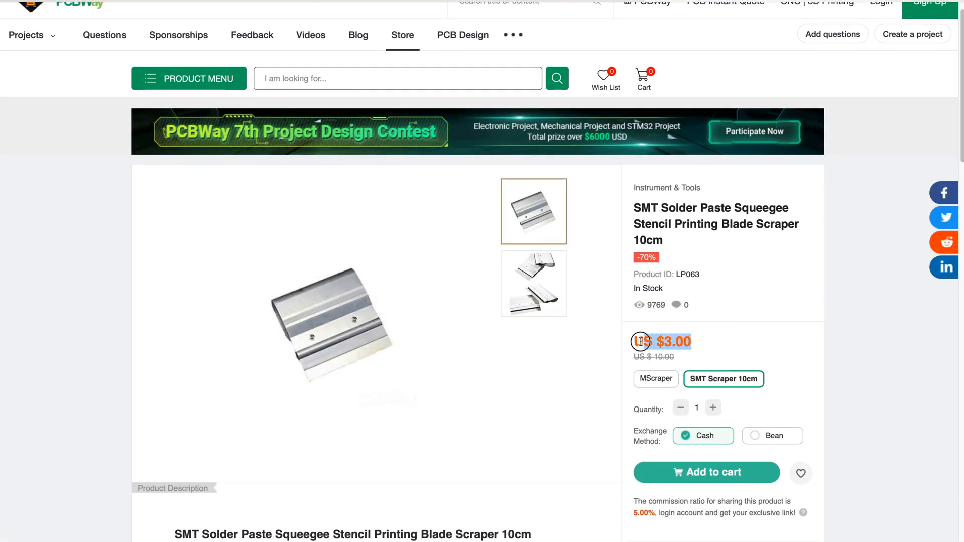